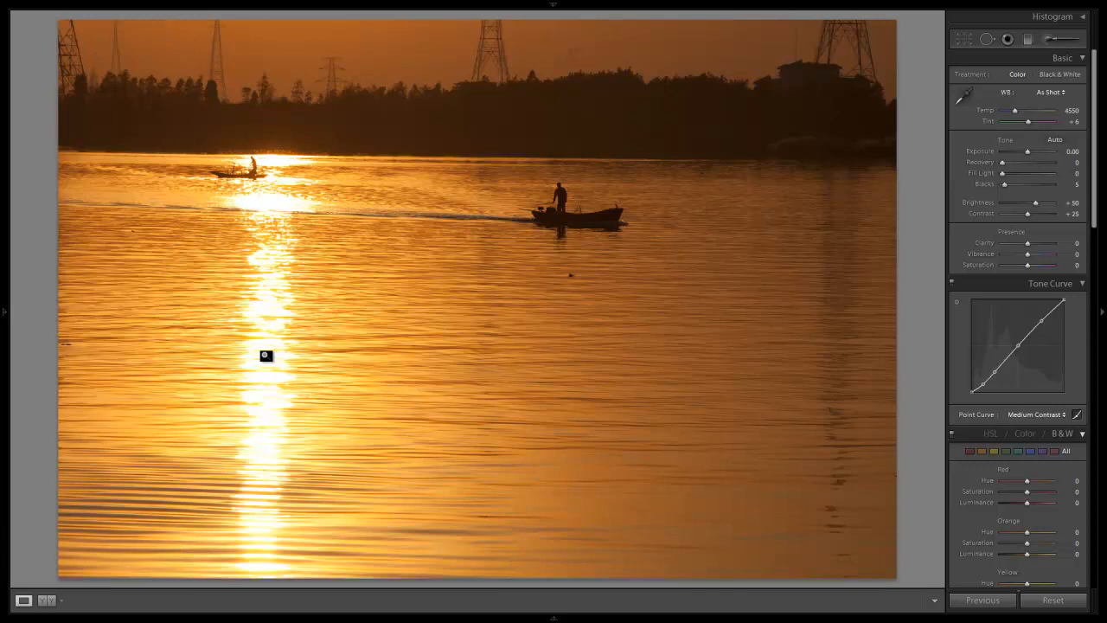
pyautogui.moveTo(527, 294)
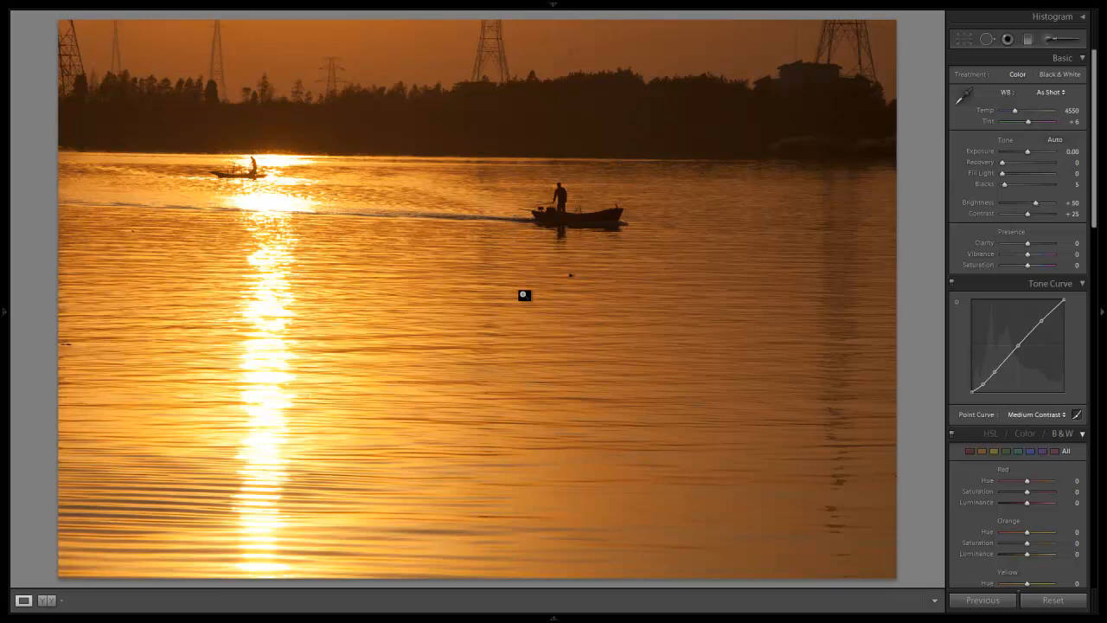
pyautogui.moveTo(528, 292)
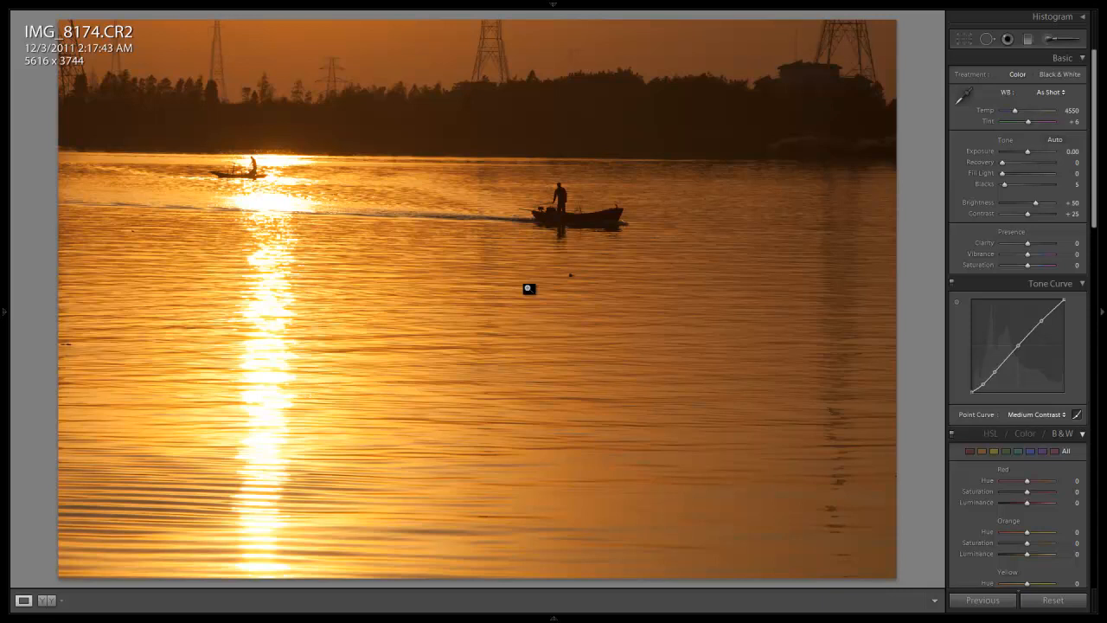
pyautogui.moveTo(485, 128)
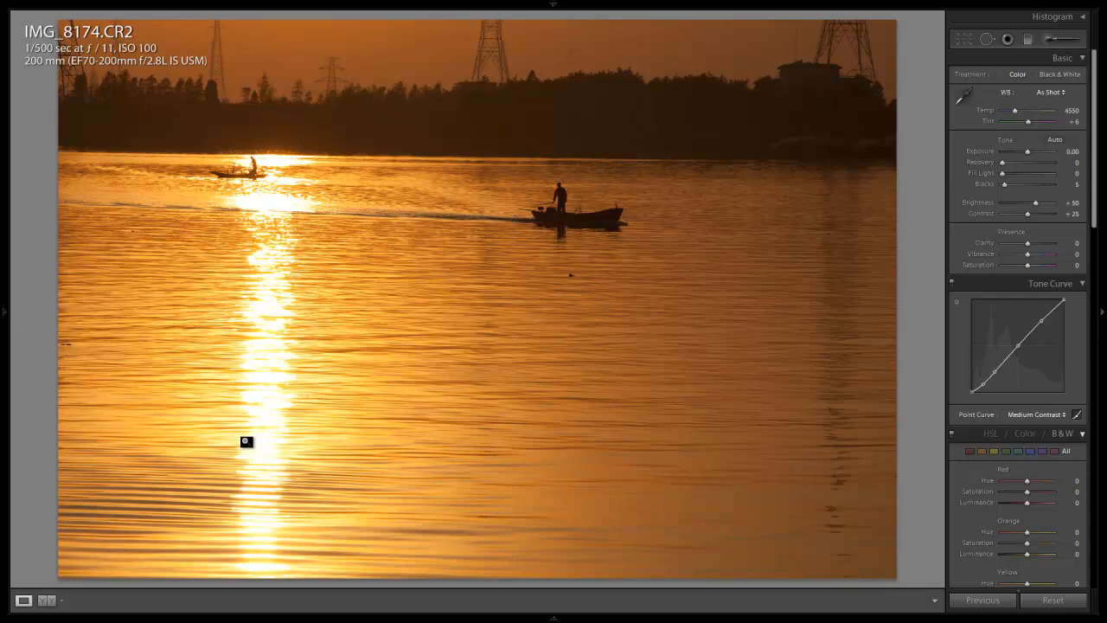
pyautogui.moveTo(322, 171)
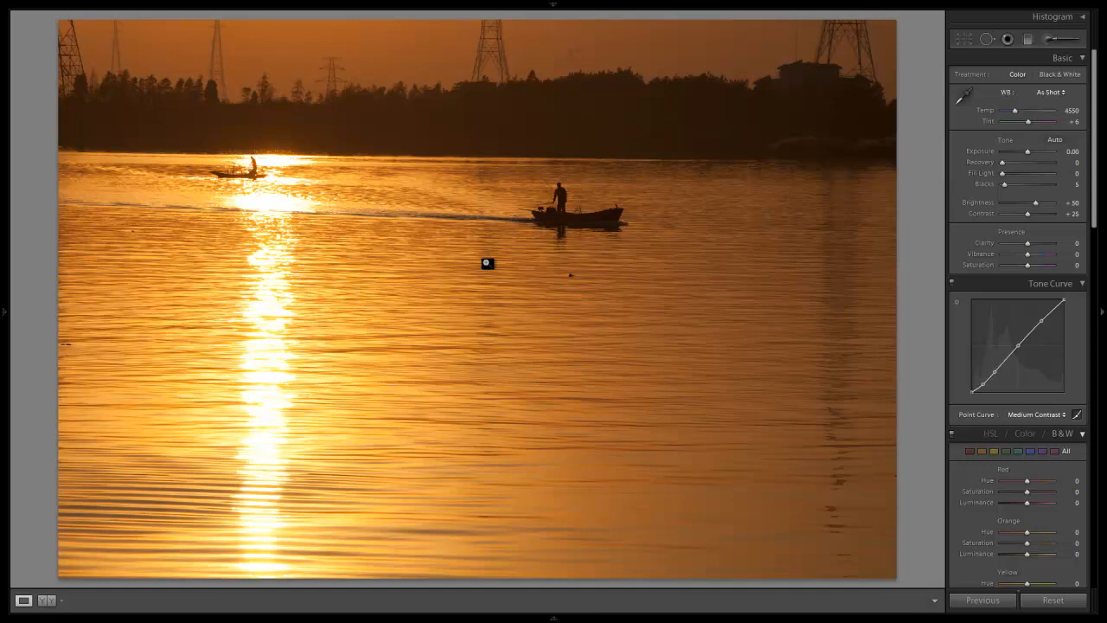
pyautogui.moveTo(988, 138)
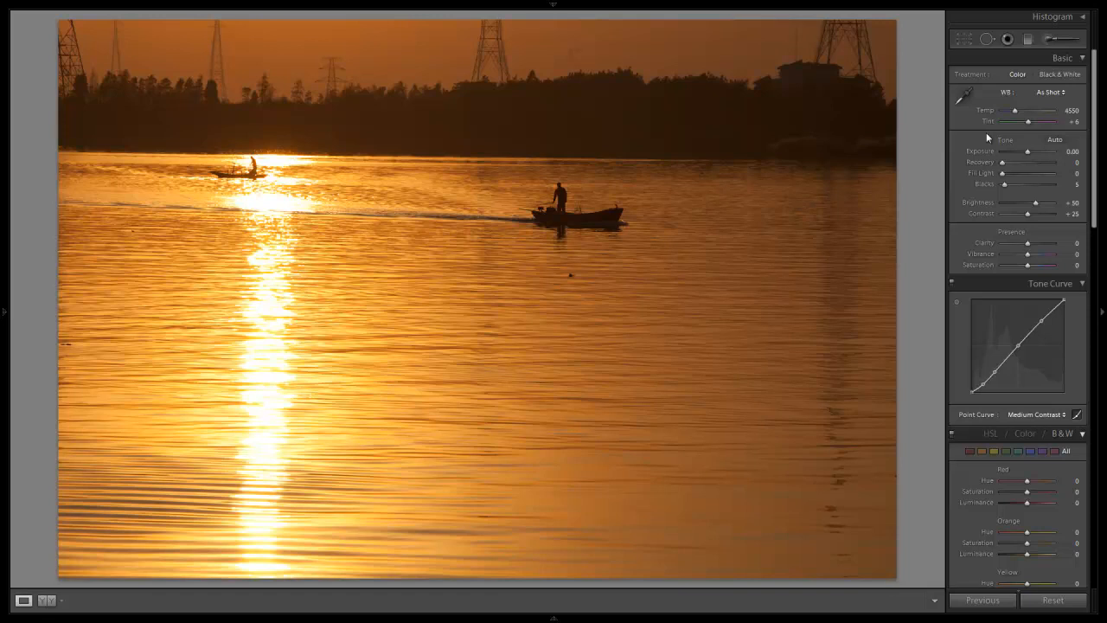
# - Test cooler white balance values, then warm the Temp to 5000
pyautogui.moveTo(1037, 111); pyautogui.dragTo(1005, 110)
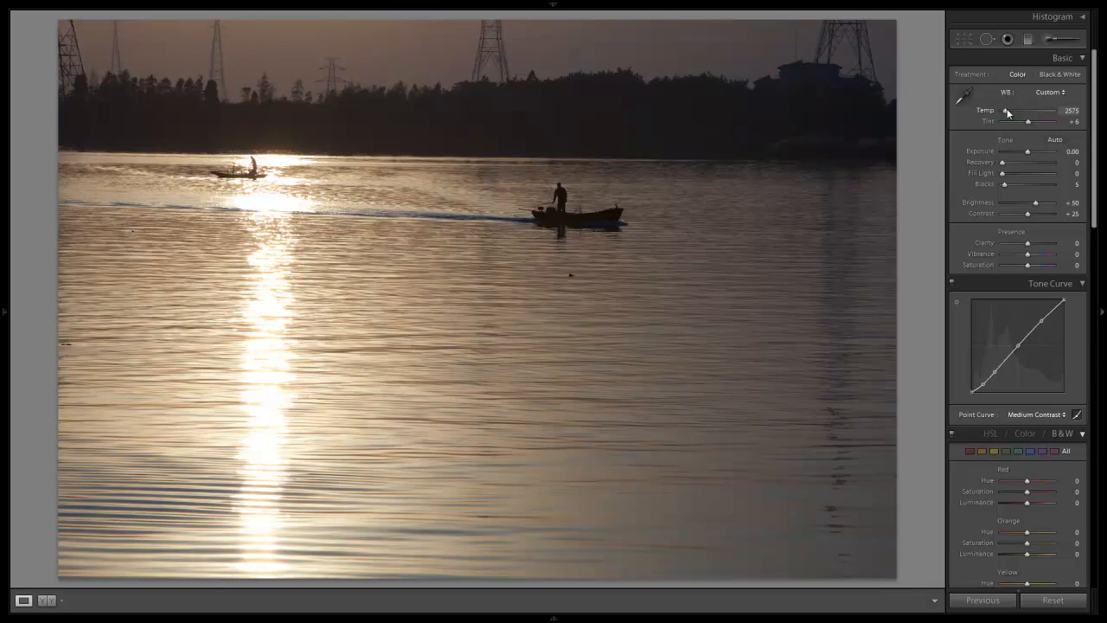
pyautogui.moveTo(1031, 111); pyautogui.dragTo(1005, 111)
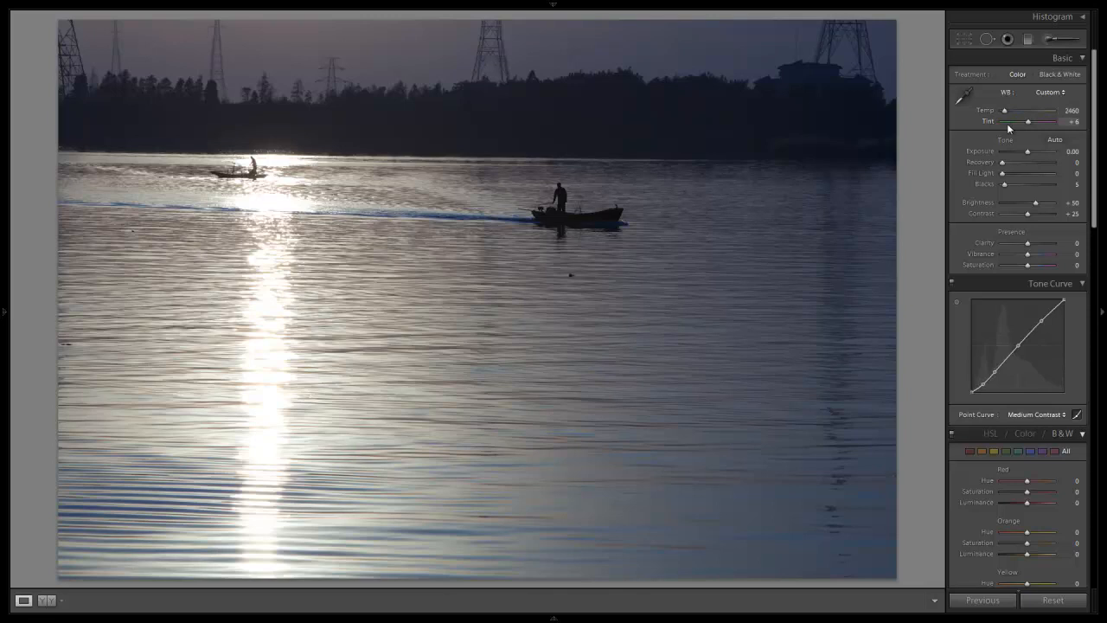
pyautogui.moveTo(1004, 111); pyautogui.dragTo(1015, 110)
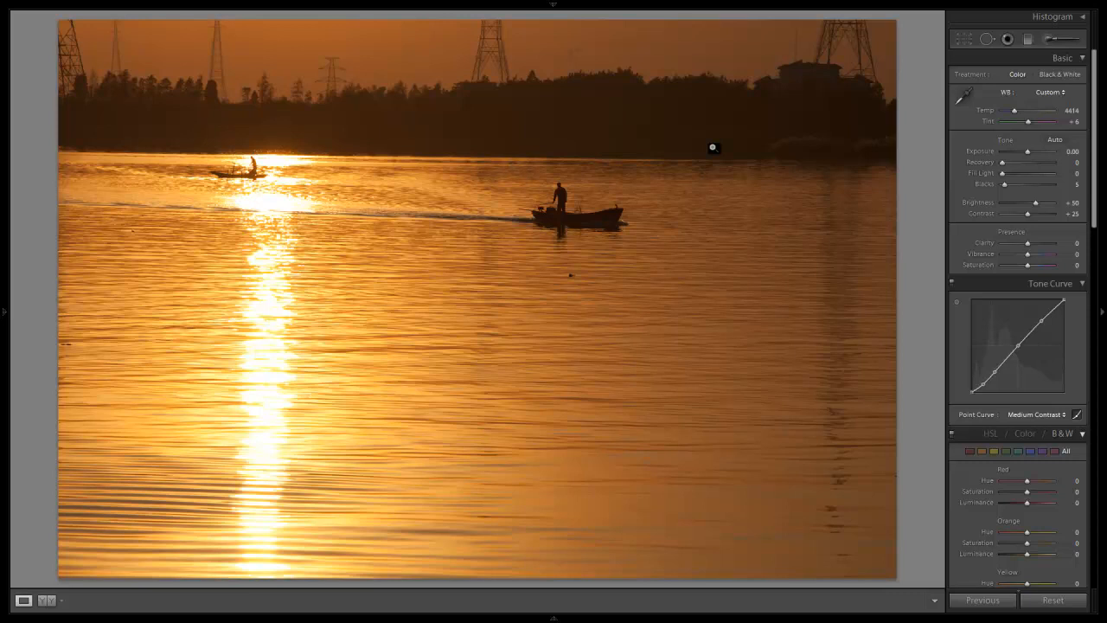
pyautogui.moveTo(1011, 110)
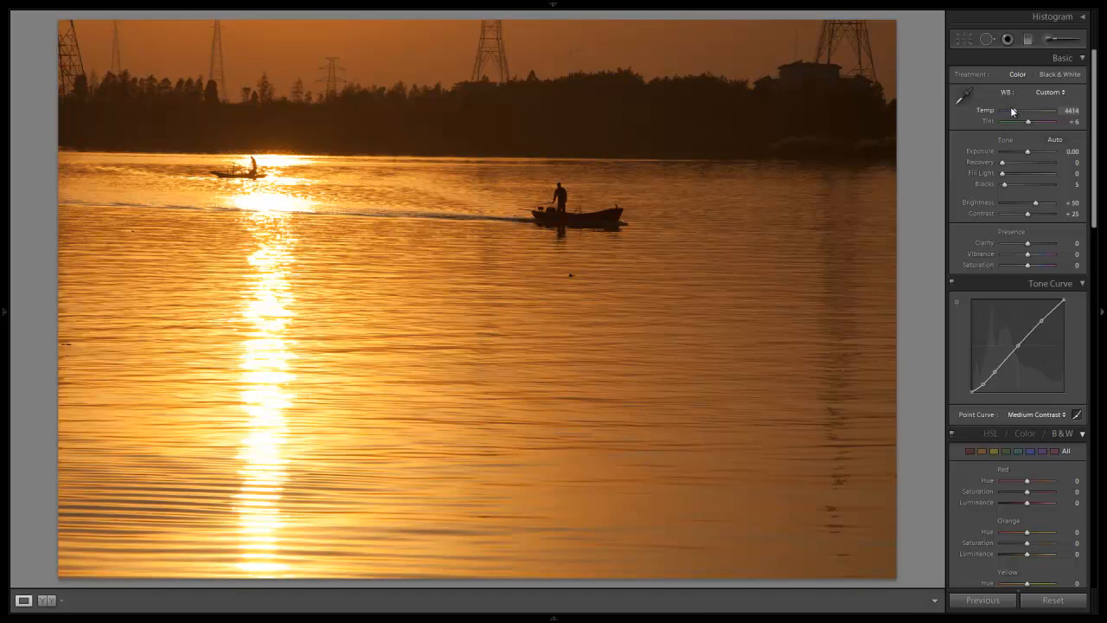
pyautogui.moveTo(1013, 111); pyautogui.dragTo(1031, 110)
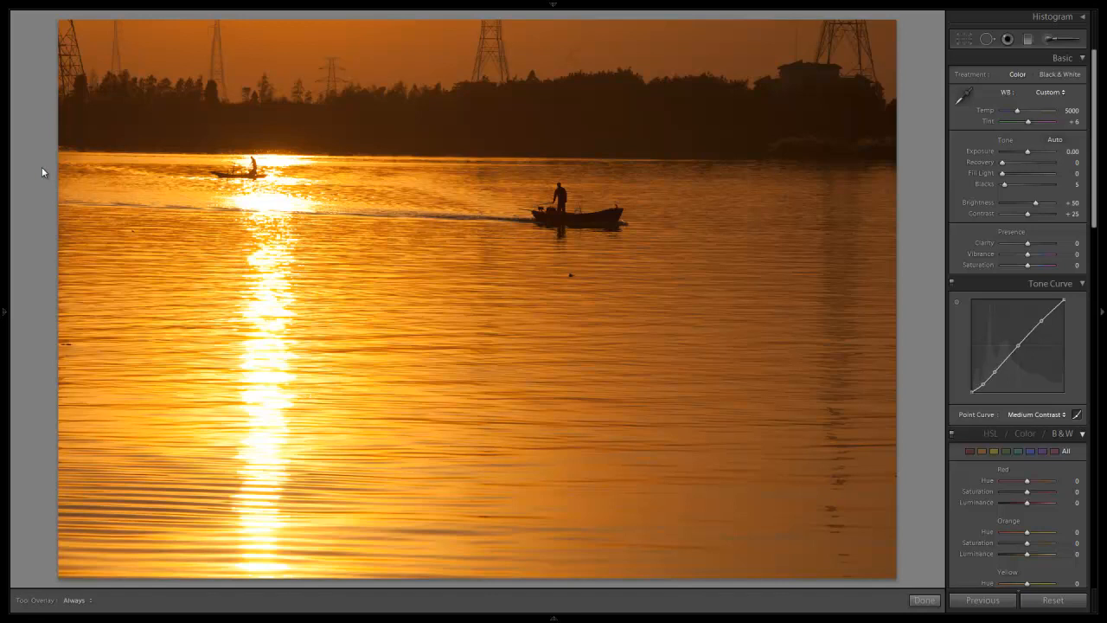
# - Straighten the photo to -0.64 and trim the right edge around the boats
pyautogui.click(1006, 39)
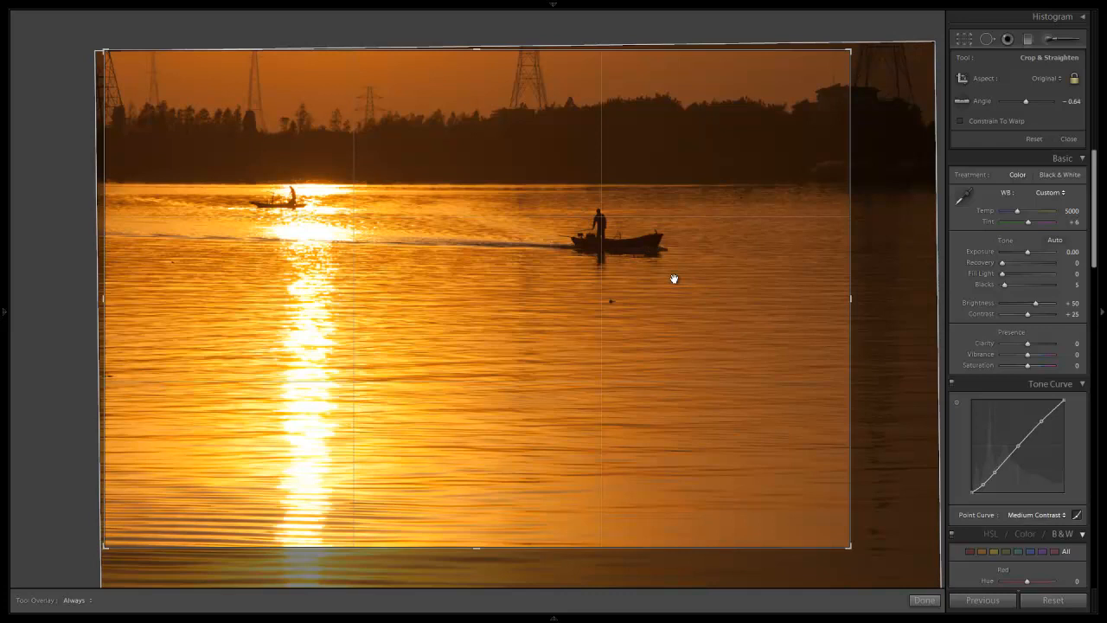
pyautogui.moveTo(610, 229)
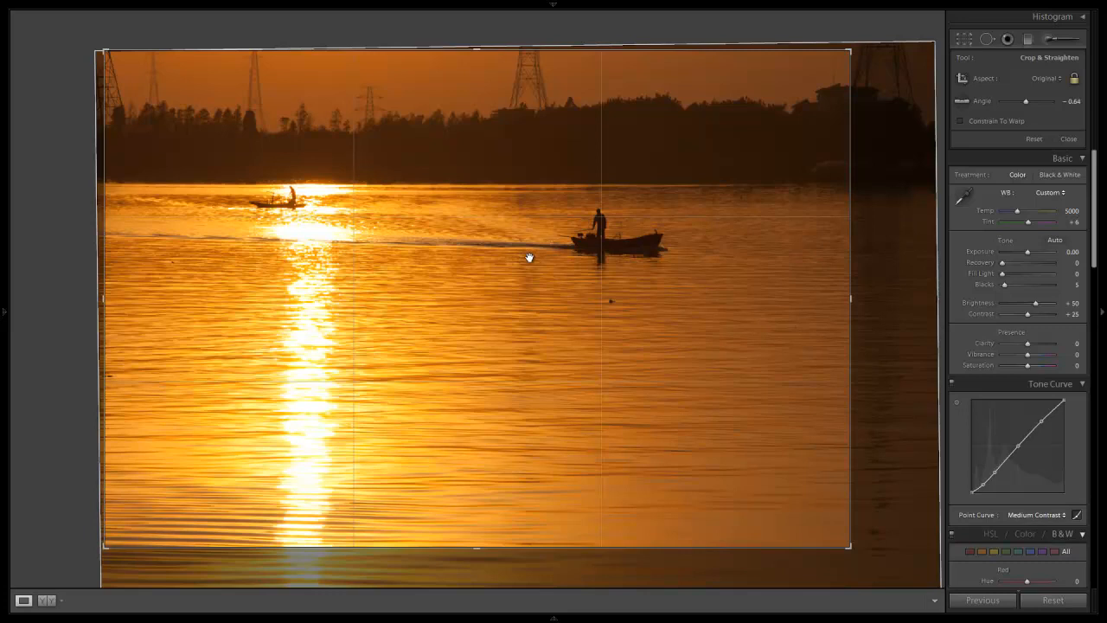
pyautogui.click(1068, 138)
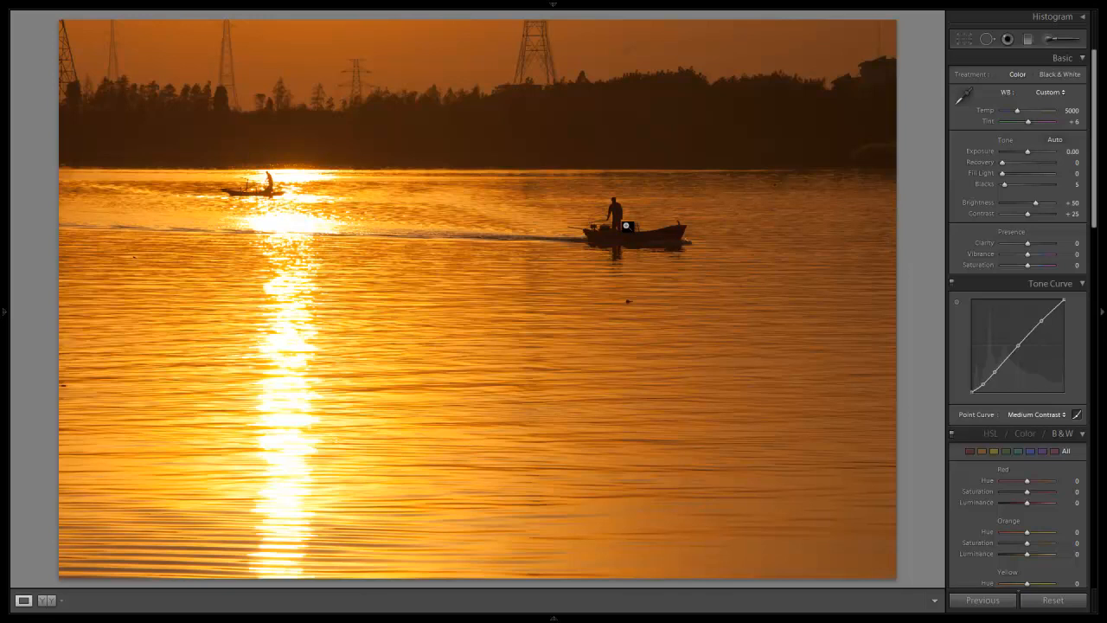
pyautogui.moveTo(743, 263)
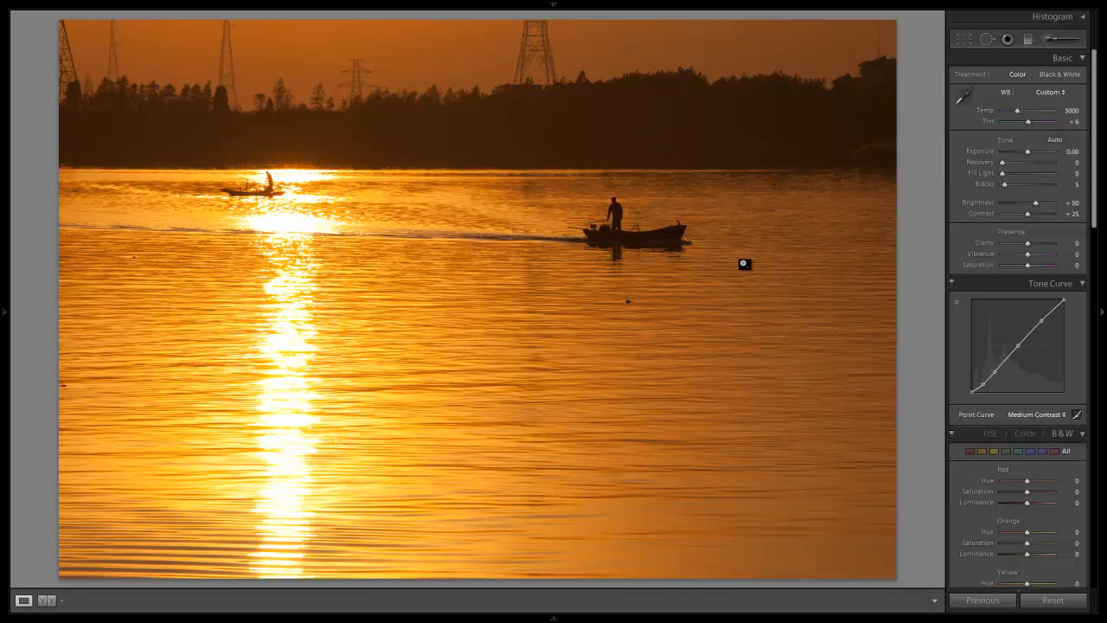
pyautogui.moveTo(605, 223)
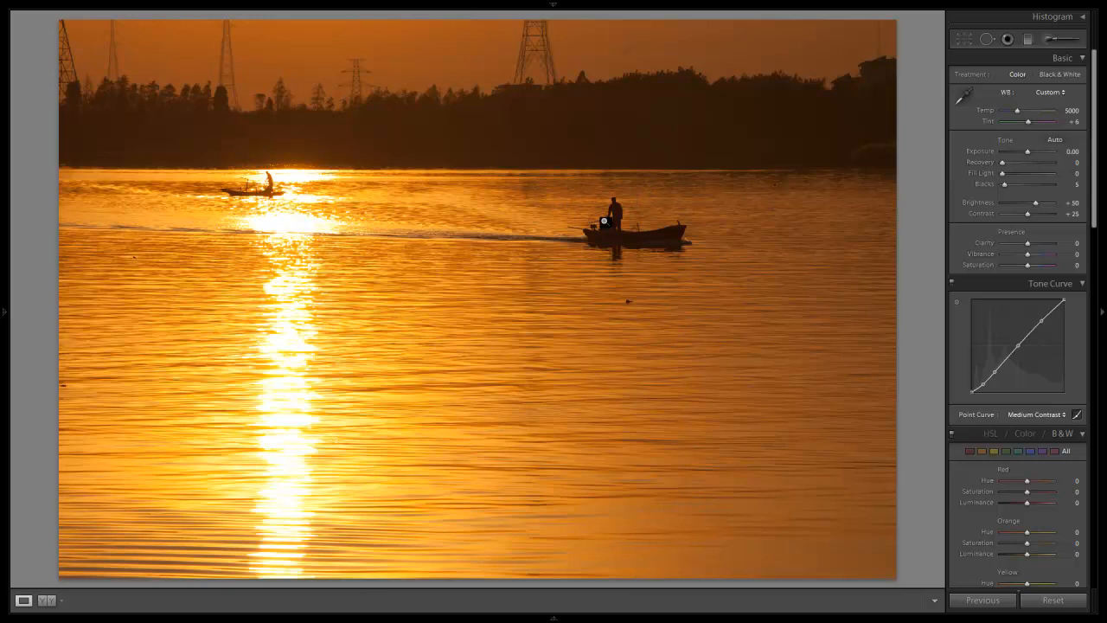
# - Set Blacks to 15, Contrast to +60 and Recovery to 20
pyautogui.moveTo(1000, 184); pyautogui.dragTo(1009, 184)
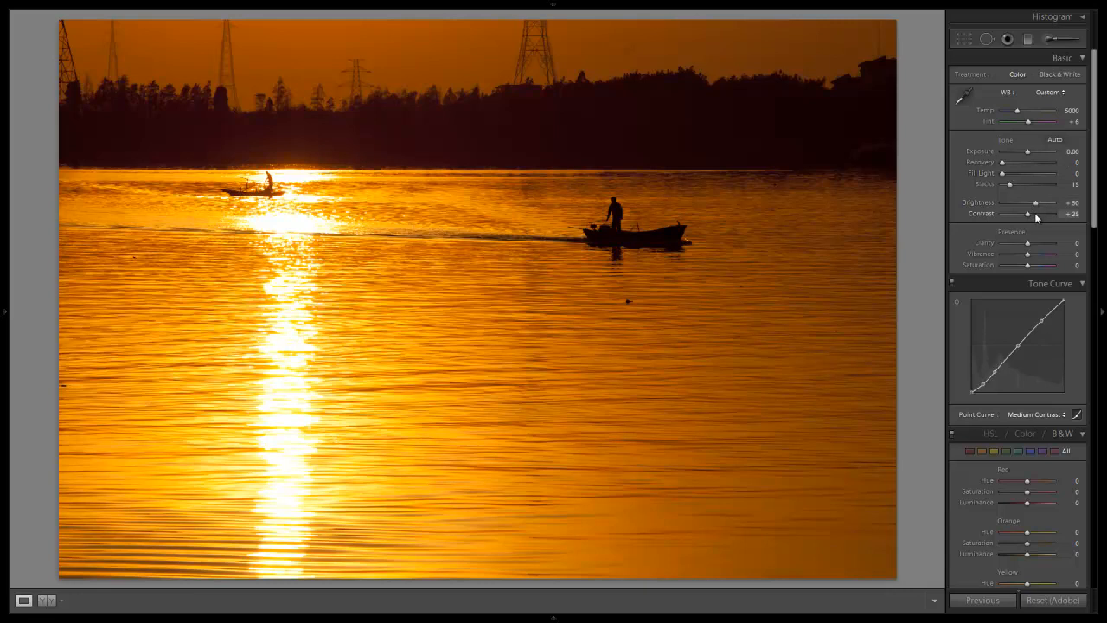
pyautogui.moveTo(1027, 214); pyautogui.dragTo(1050, 214)
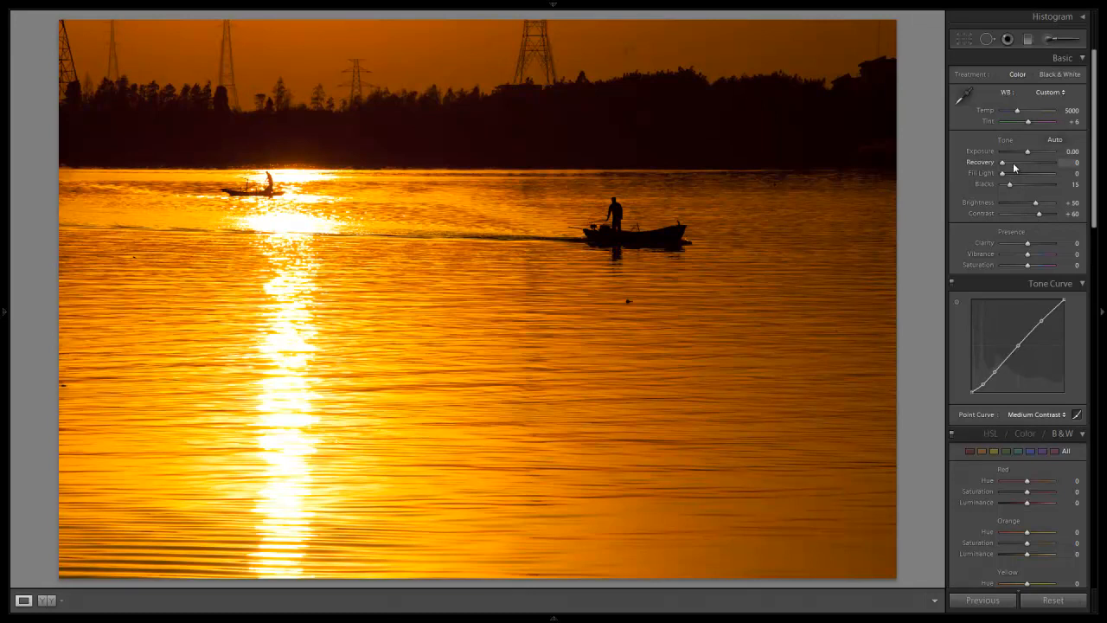
pyautogui.moveTo(1003, 163); pyautogui.dragTo(1051, 162)
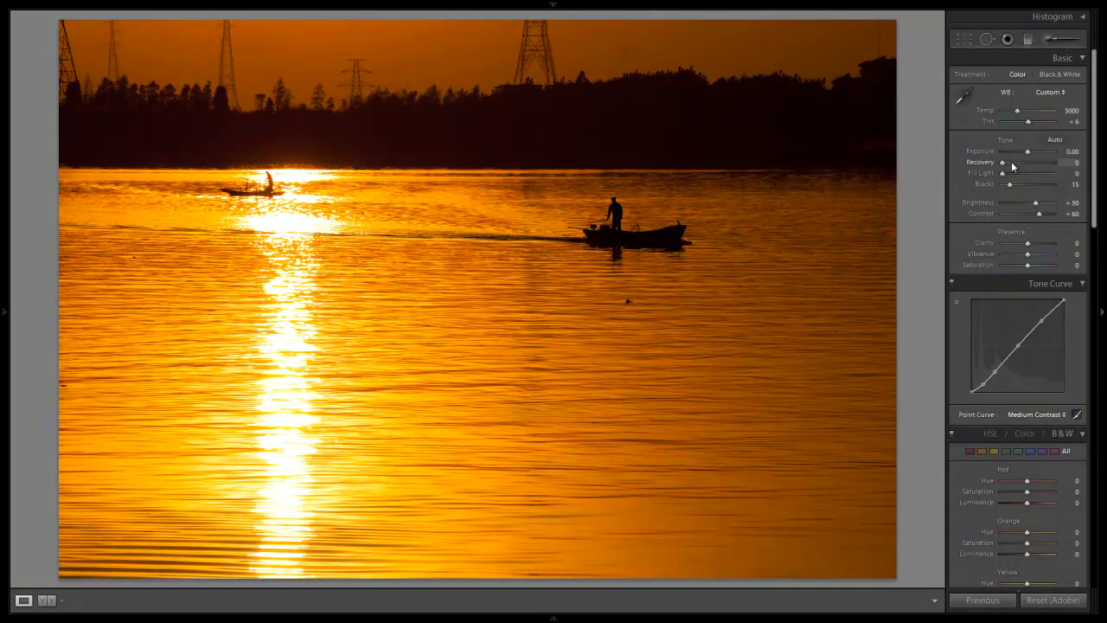
pyautogui.moveTo(1002, 162); pyautogui.dragTo(1029, 162)
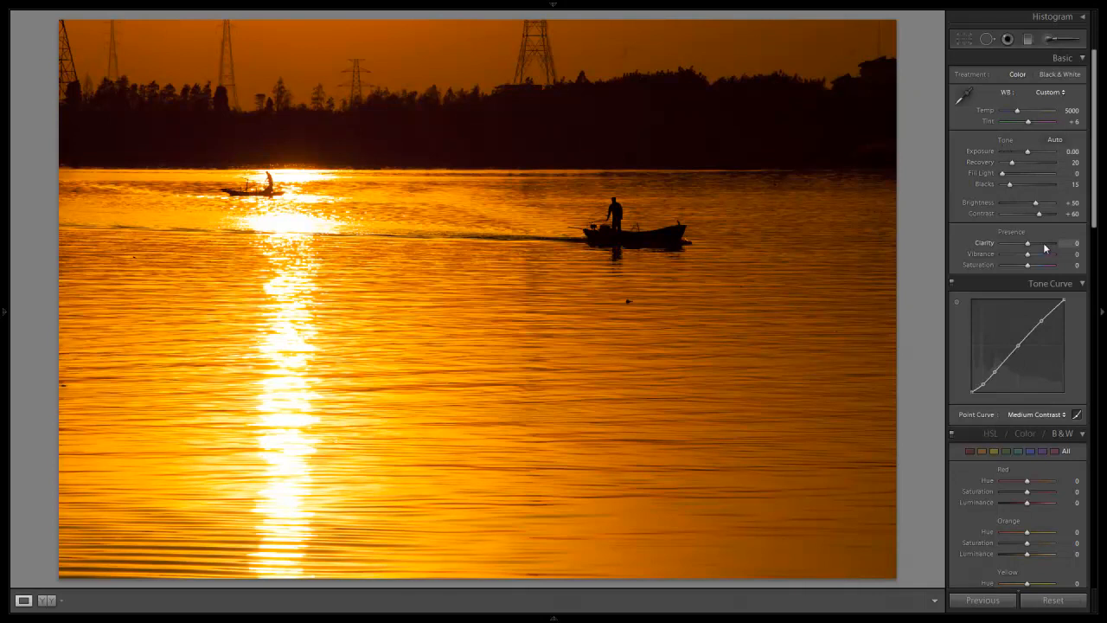
# - Set Clarity to +40, Vibrance to +20 and Saturation to -15
pyautogui.moveTo(1027, 242); pyautogui.dragTo(1042, 243)
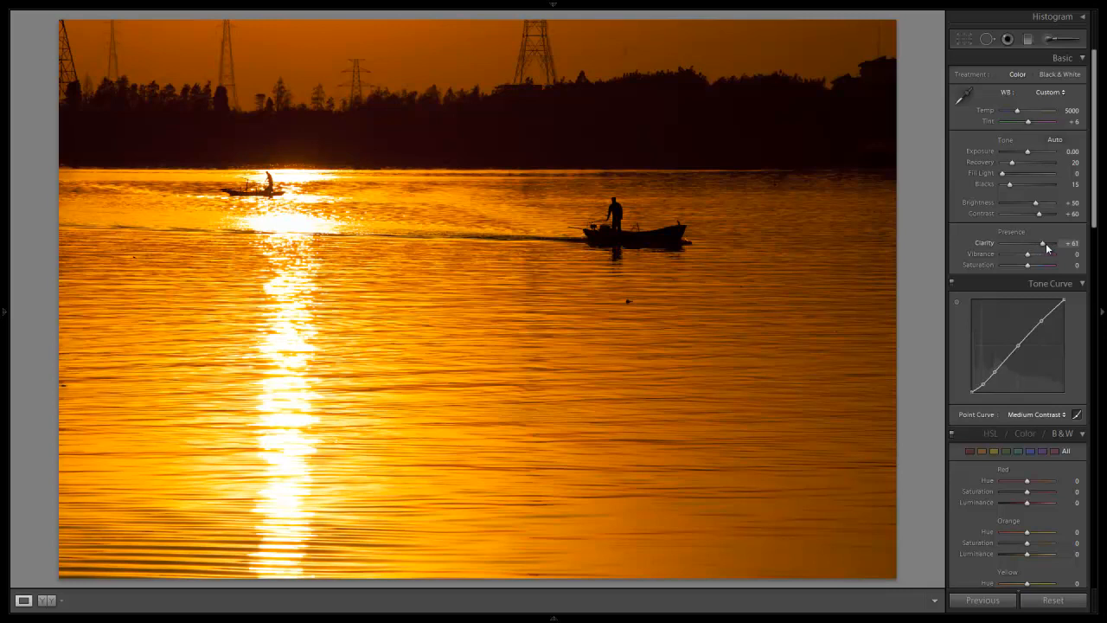
pyautogui.moveTo(1042, 243); pyautogui.dragTo(1072, 243)
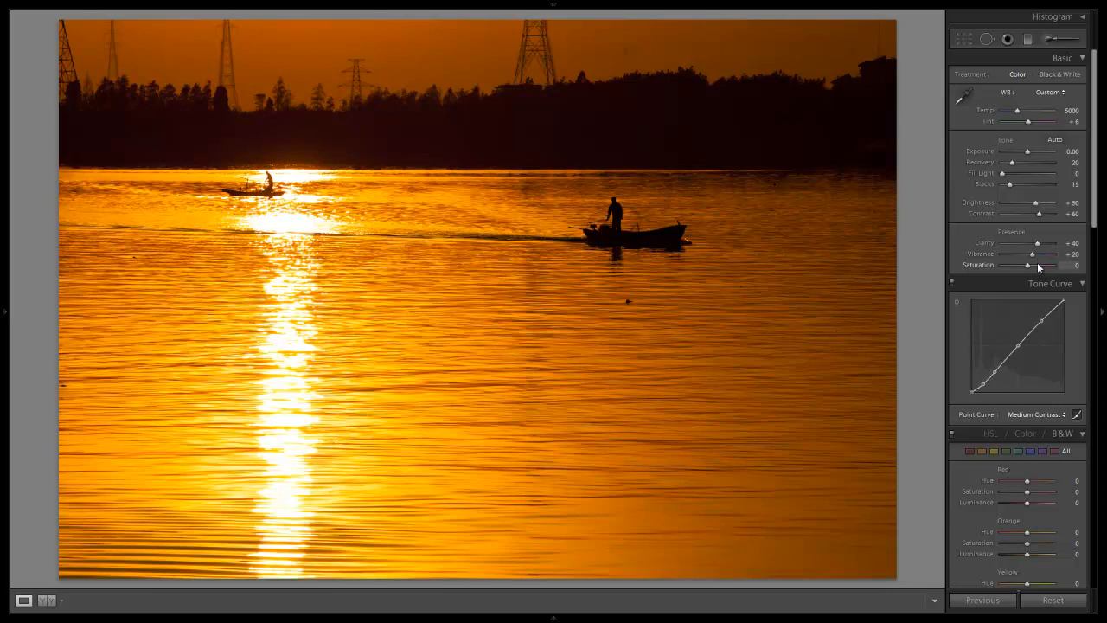
pyautogui.moveTo(1027, 265); pyautogui.dragTo(1041, 265)
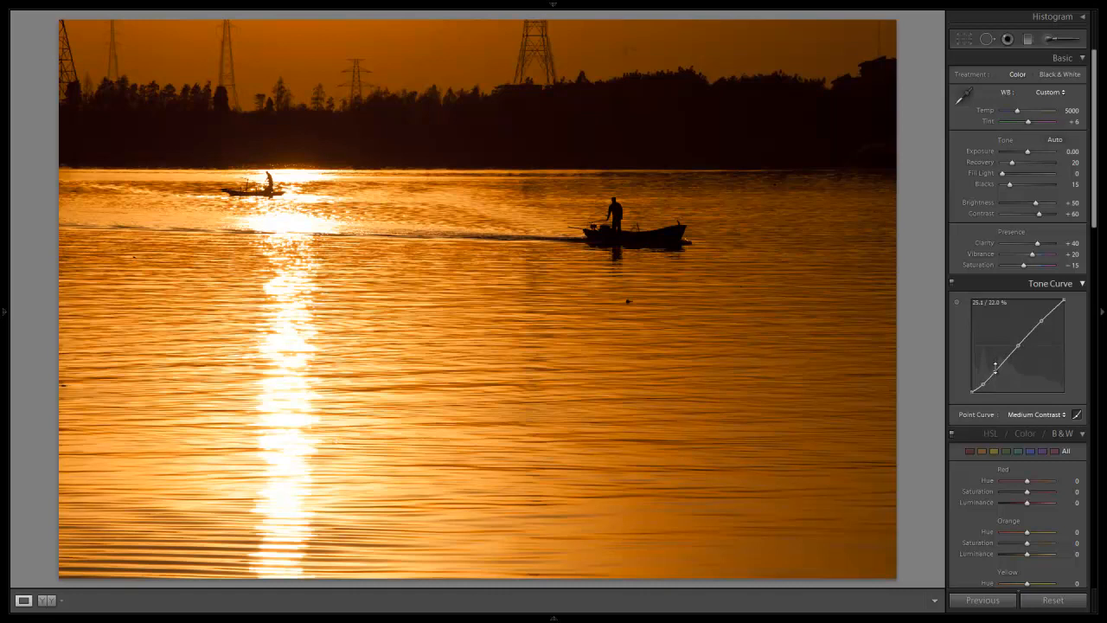
# - Drop the lower curve point and lift the upper one into a stronger S-curve
pyautogui.moveTo(996, 363); pyautogui.dragTo(995, 374)
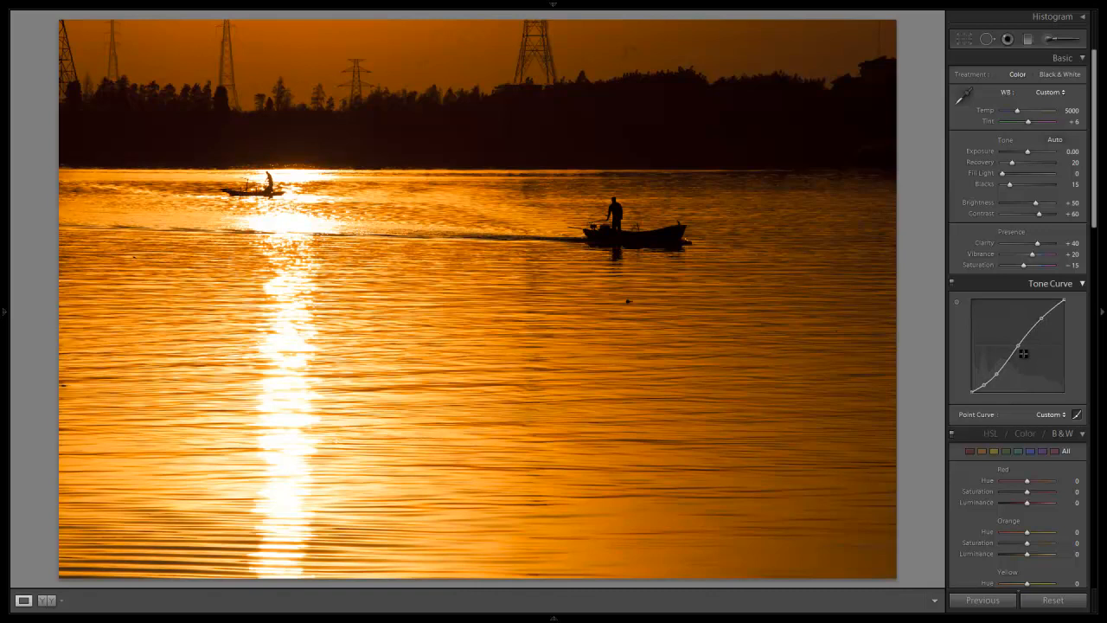
pyautogui.moveTo(1022, 352); pyautogui.dragTo(1053, 333)
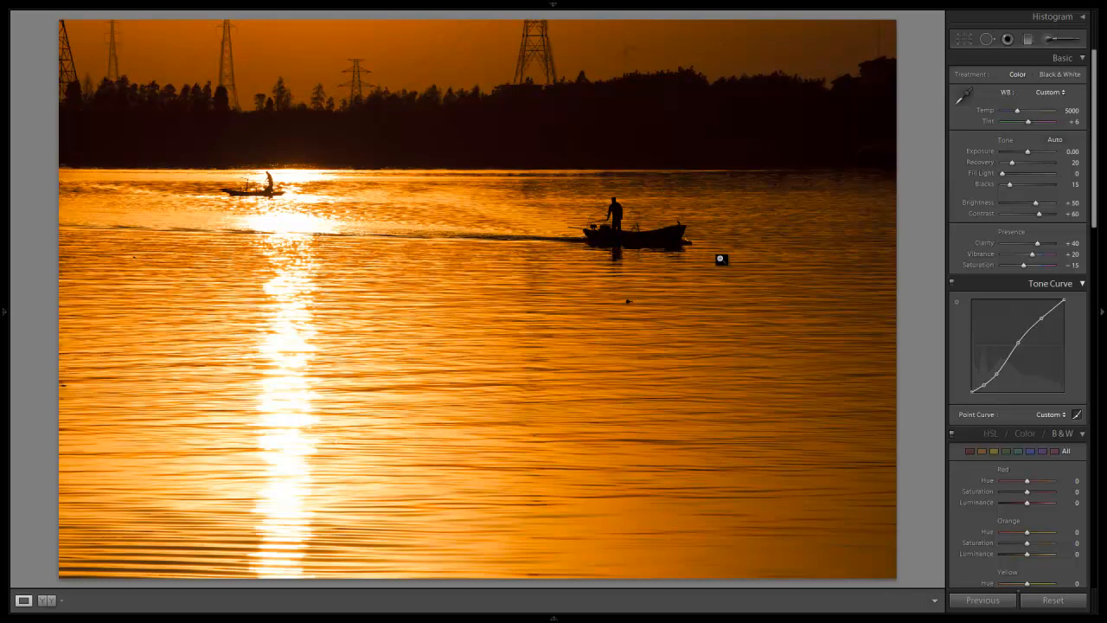
pyautogui.moveTo(652, 189)
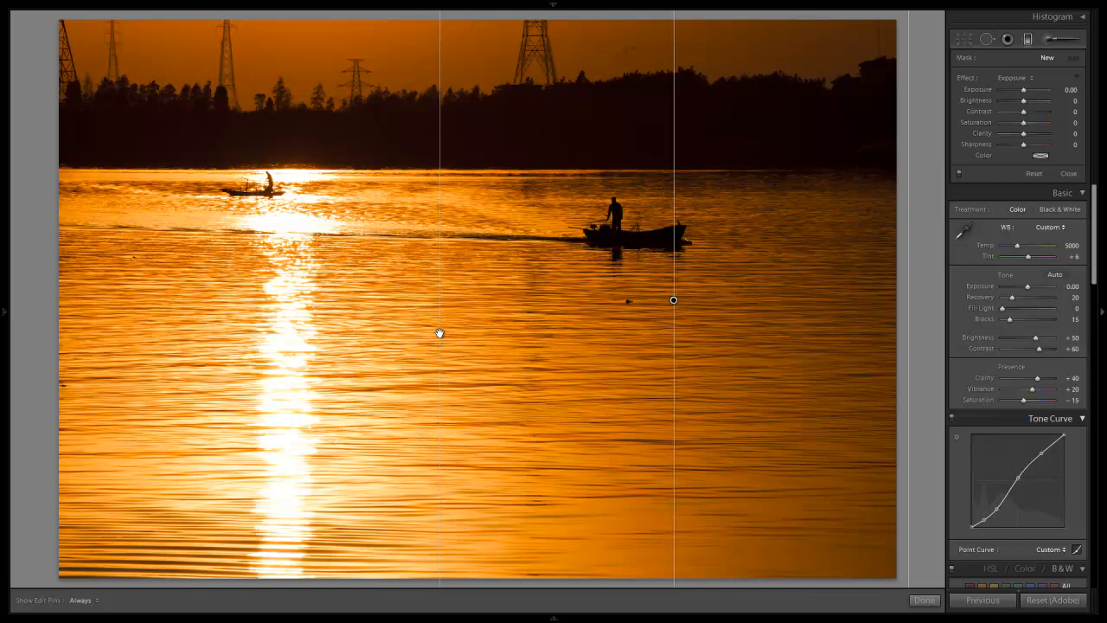
# - Reposition the graduated filter over the water and settle its exposure near -1.07
pyautogui.moveTo(1025, 90); pyautogui.dragTo(1055, 90)
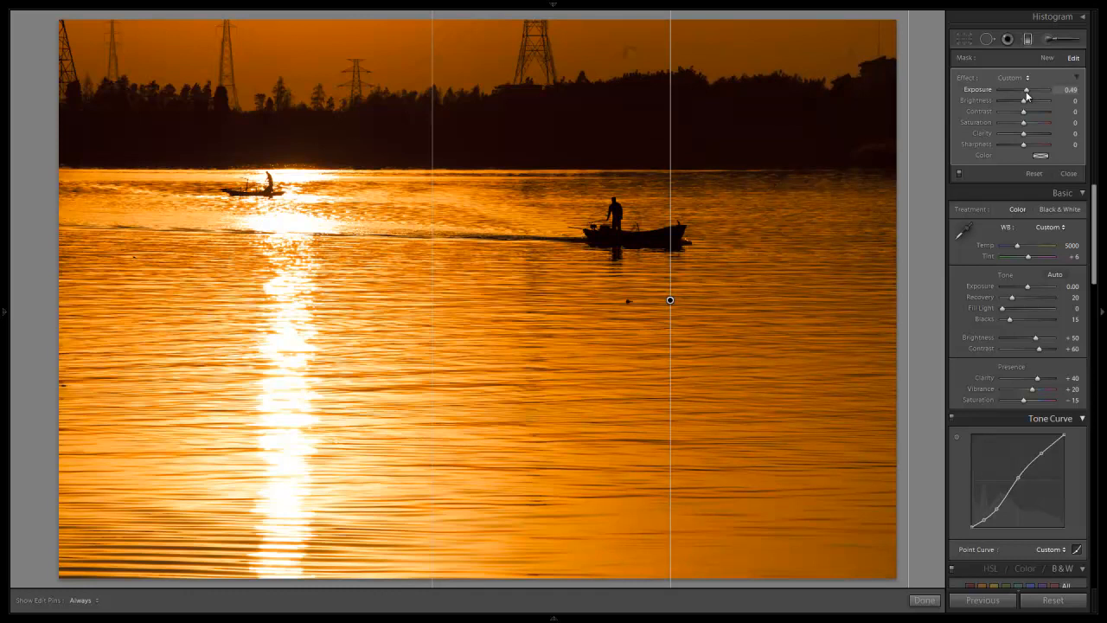
pyautogui.moveTo(1026, 90); pyautogui.dragTo(1034, 90)
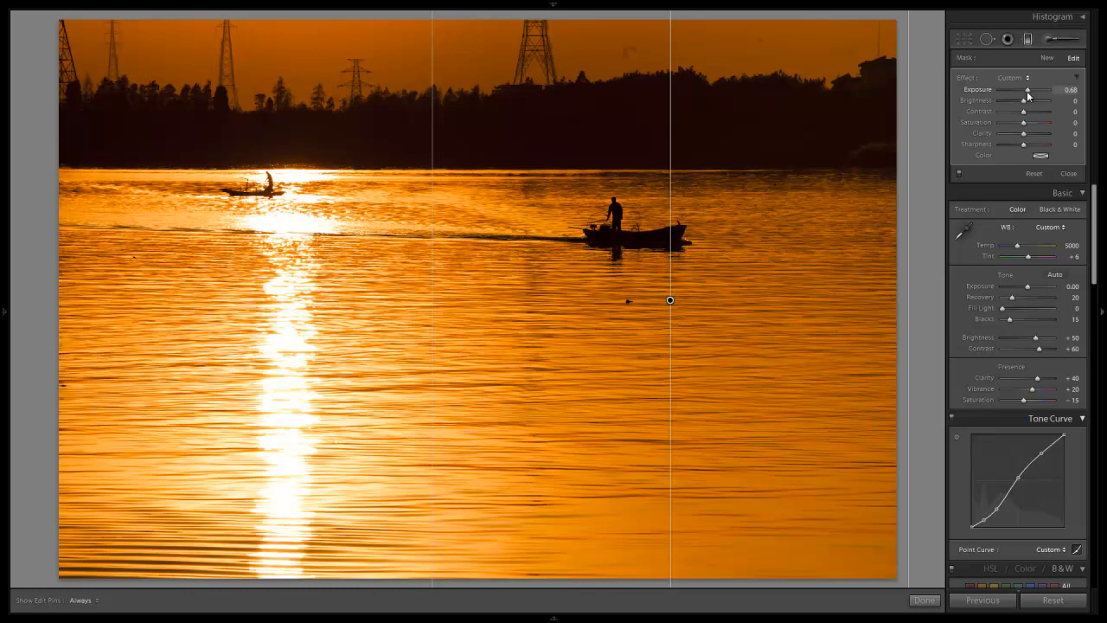
pyautogui.moveTo(1025, 90); pyautogui.dragTo(1063, 90)
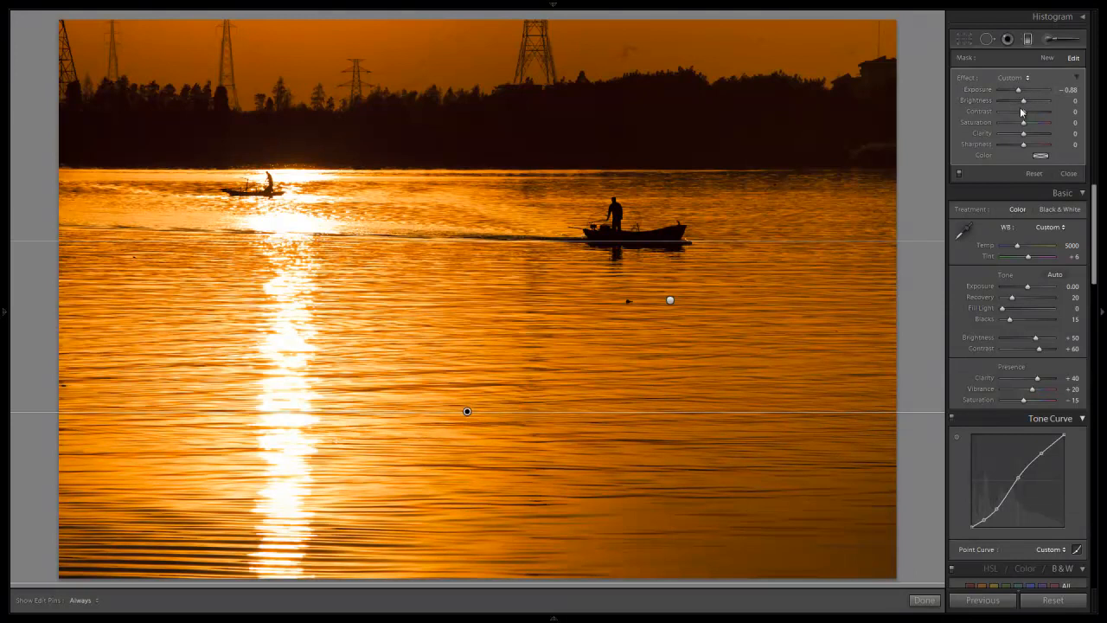
pyautogui.moveTo(1025, 90); pyautogui.dragTo(1012, 90)
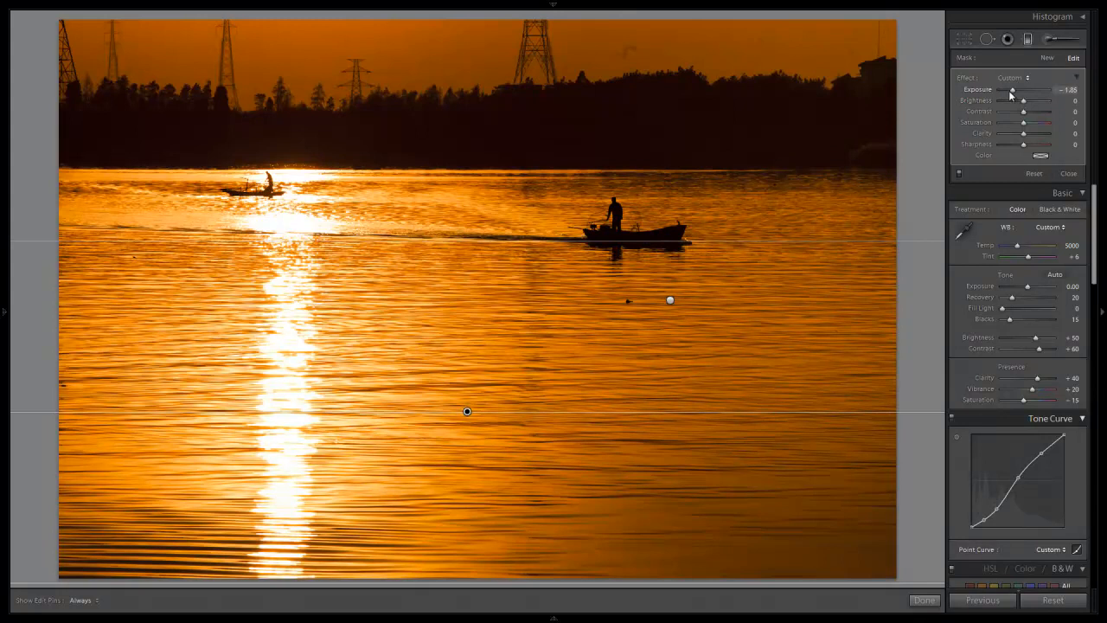
pyautogui.moveTo(1012, 90); pyautogui.dragTo(1018, 90)
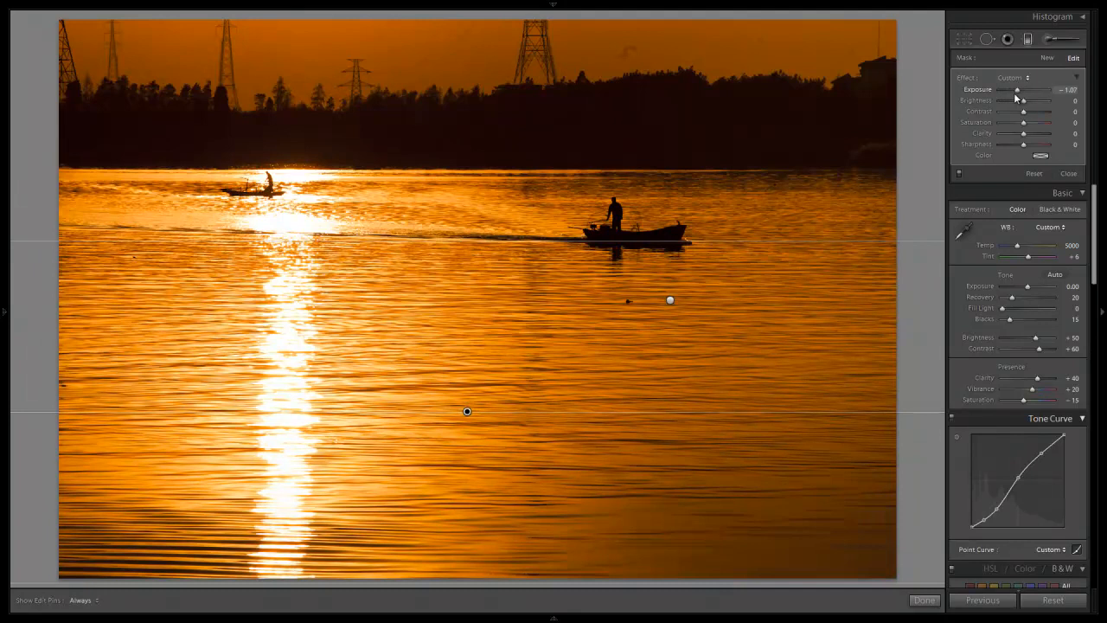
pyautogui.moveTo(1016, 90); pyautogui.dragTo(1024, 90)
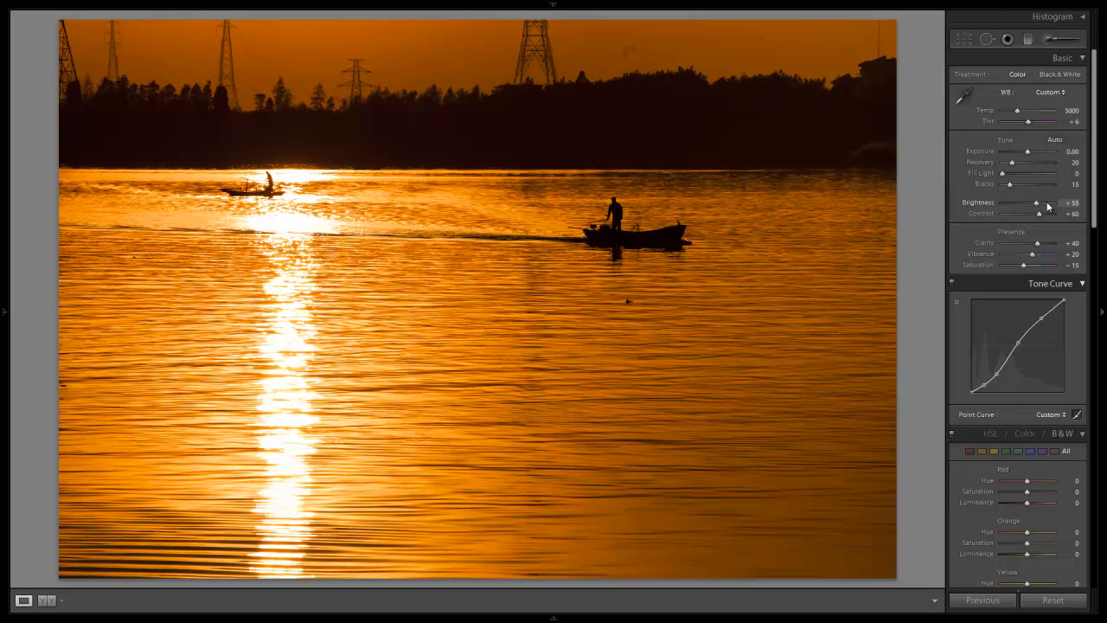
# - Raise Brightness to +70 and adjust the manual Lens Vignetting Amount and Midpoint
pyautogui.moveTo(1036, 203); pyautogui.dragTo(1046, 203)
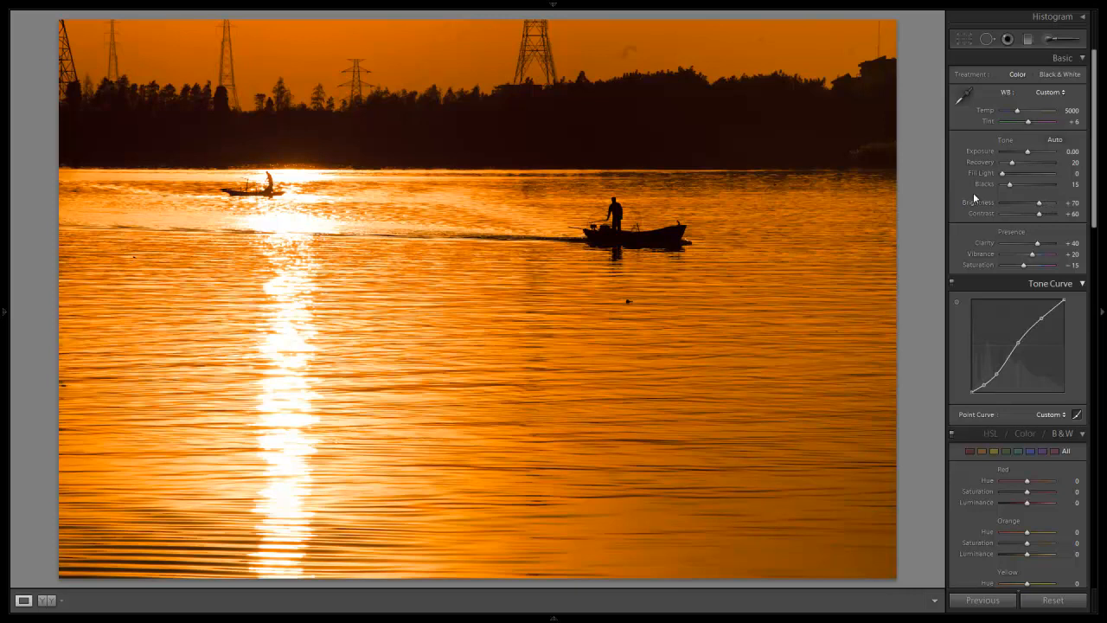
pyautogui.scroll(-3)
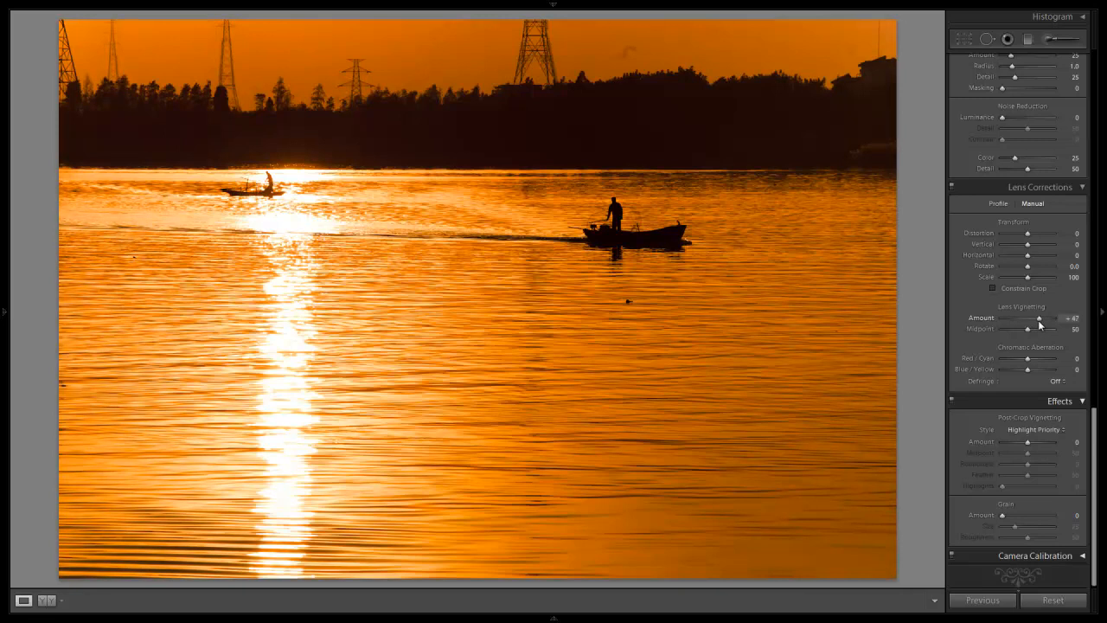
pyautogui.moveTo(1037, 319); pyautogui.dragTo(1005, 318)
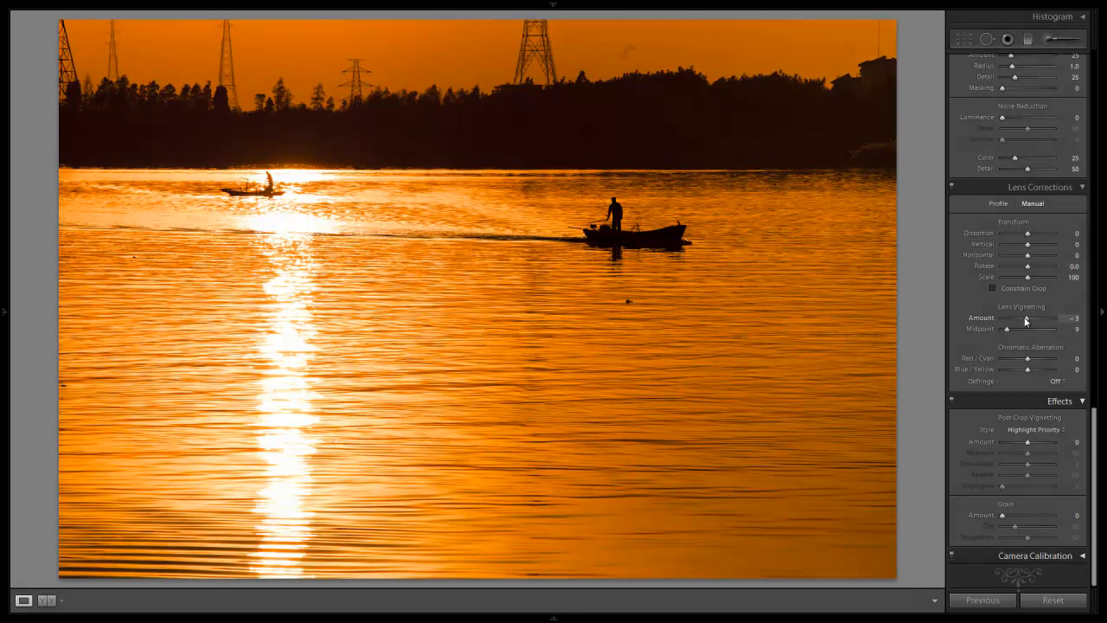
pyautogui.moveTo(1006, 319); pyautogui.dragTo(1027, 318)
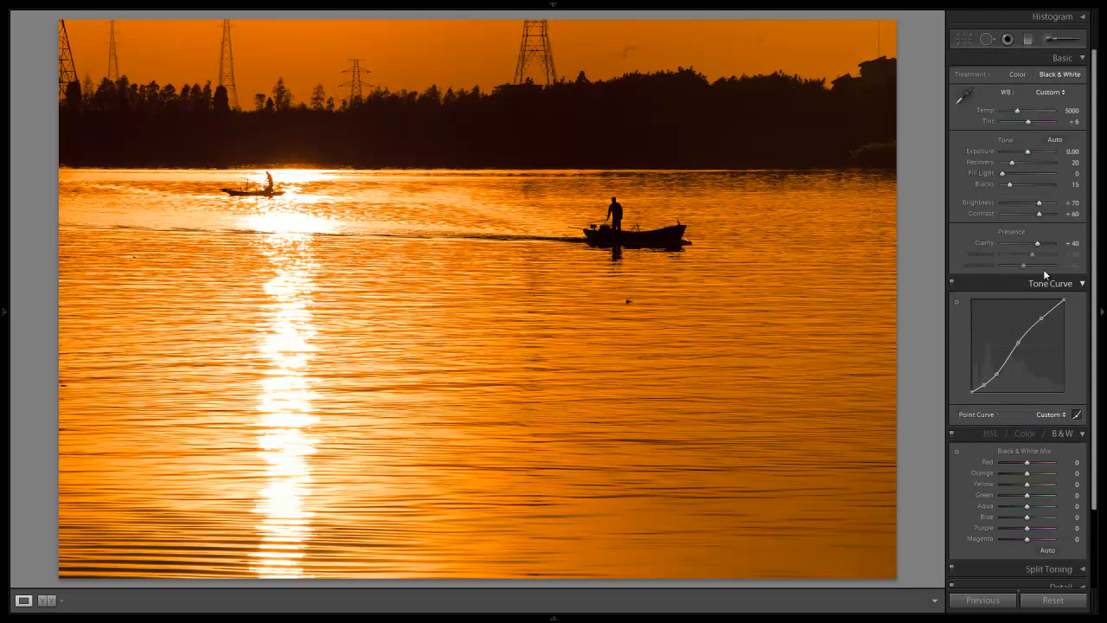
pyautogui.click(1017, 73)
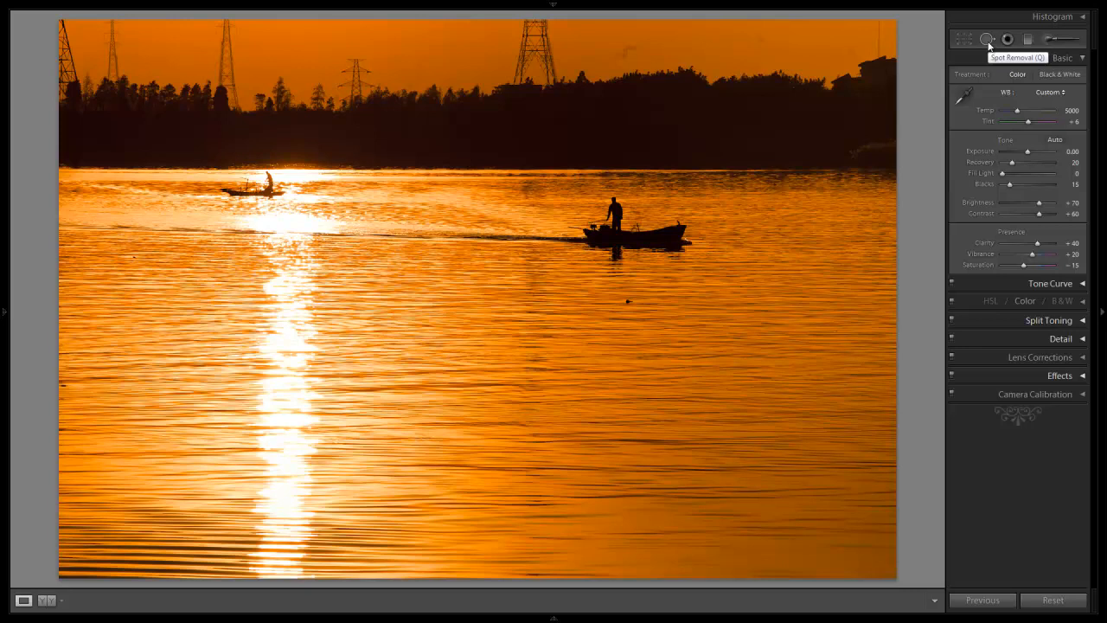
# - Activate the Spot Removal tool for healing specks
pyautogui.click(987, 39)
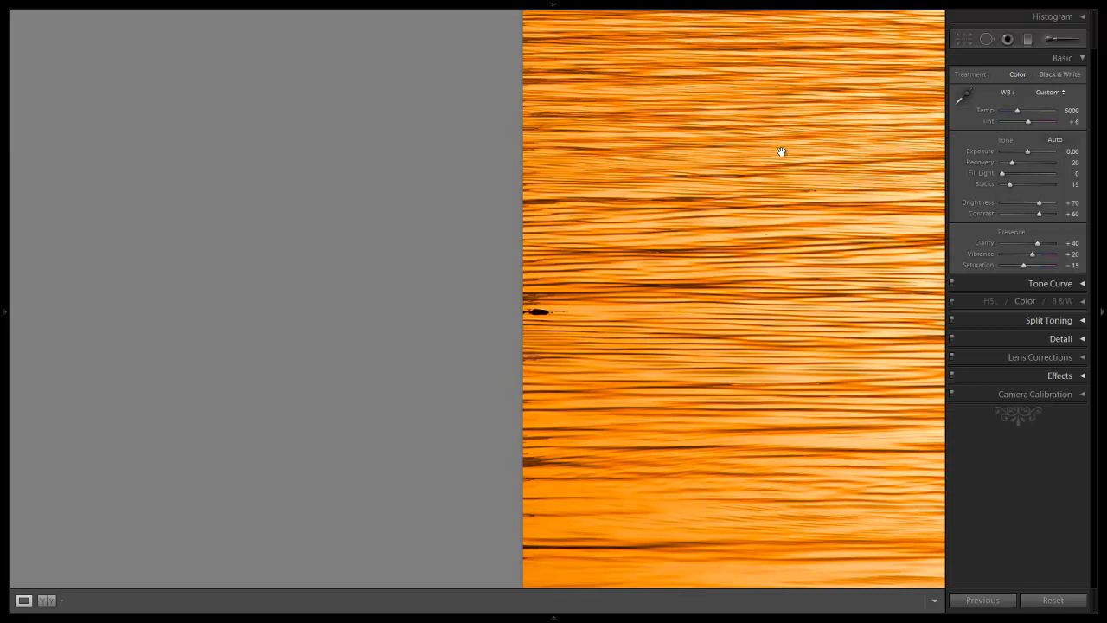
# - Pan the zoomed view up to the sky and pylons for spot removal
pyautogui.click(962, 39)
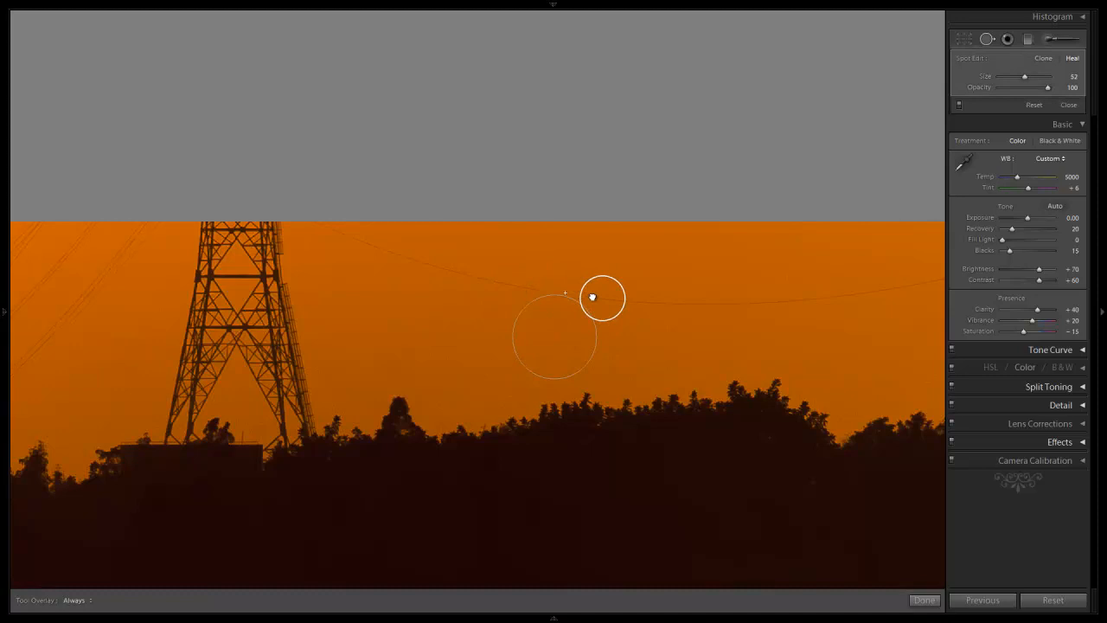
# - Heal the speck beside the pylon and the one near the treetops
pyautogui.moveTo(1046, 76); pyautogui.dragTo(1014, 76)
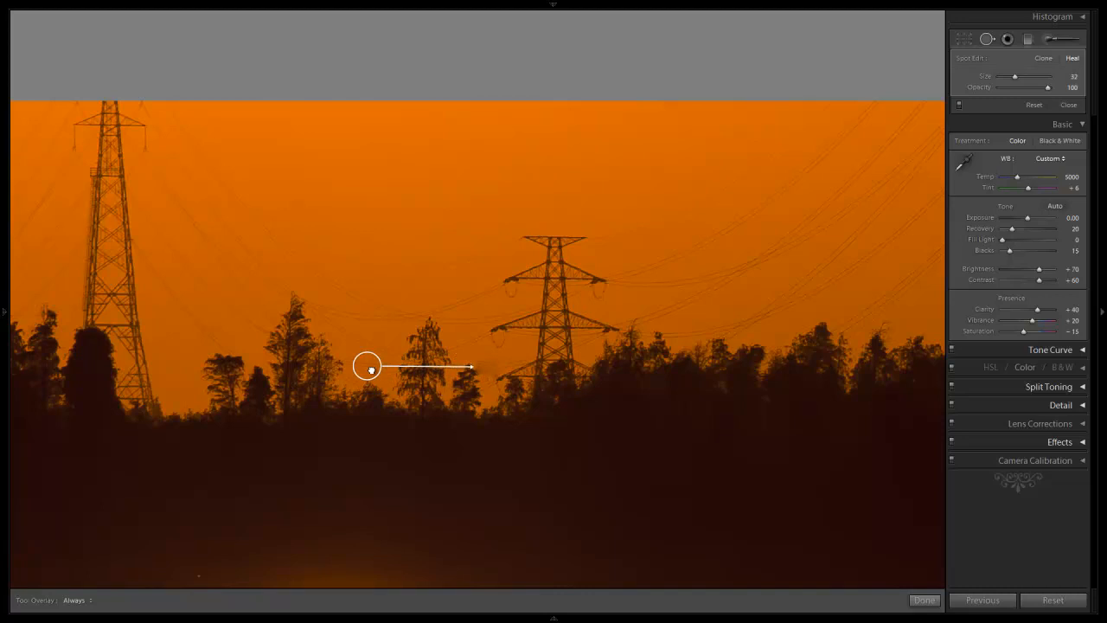
pyautogui.moveTo(368, 366); pyautogui.dragTo(419, 372)
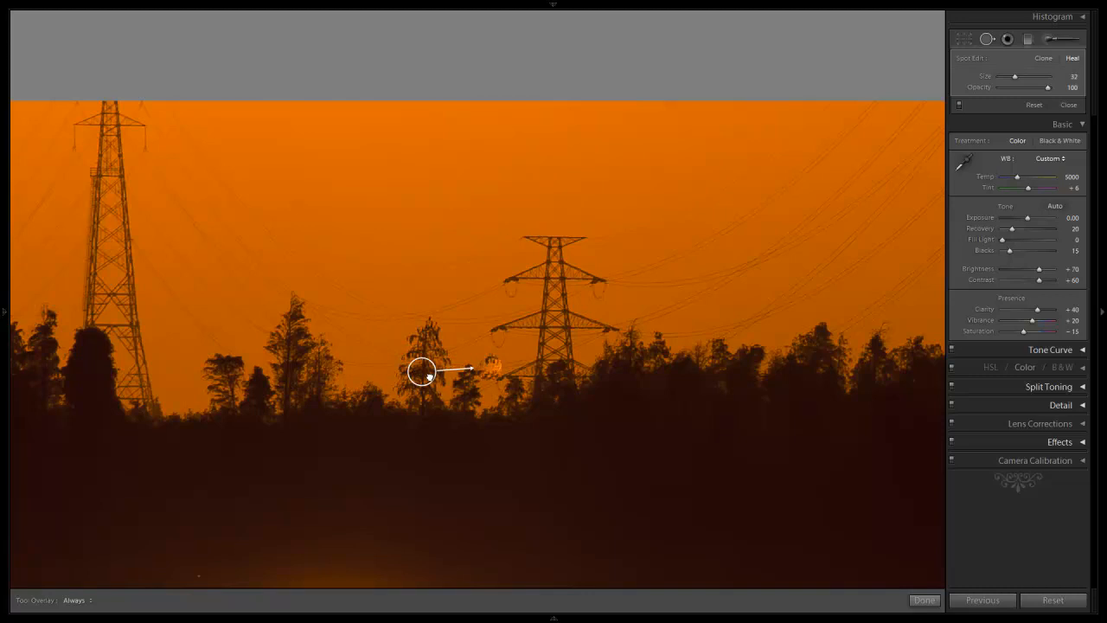